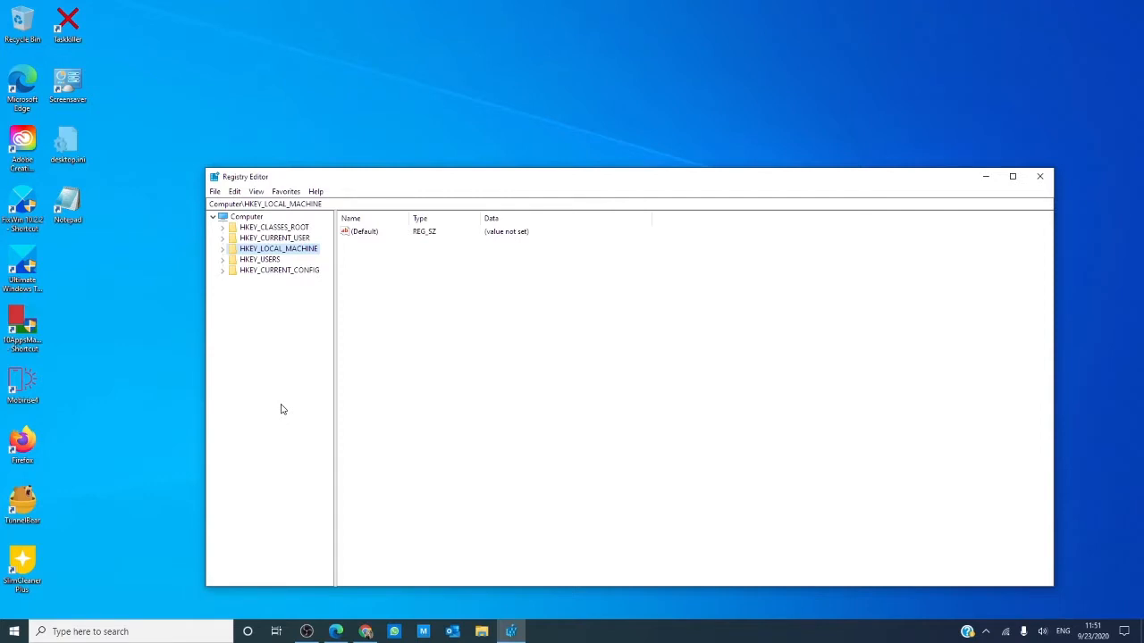
mouse_move(275, 368)
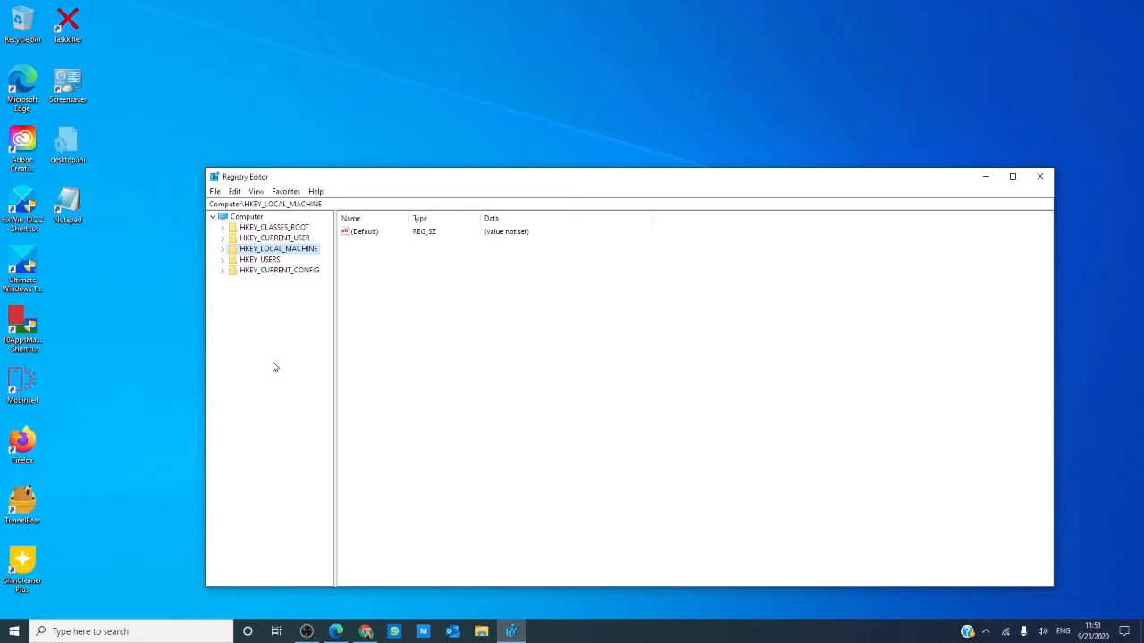
Expand HKEY_LOCAL_MACHINE to list HARDWARE, SAM, SECURITY, SOFTWARE and SYSTEM.
click(222, 248)
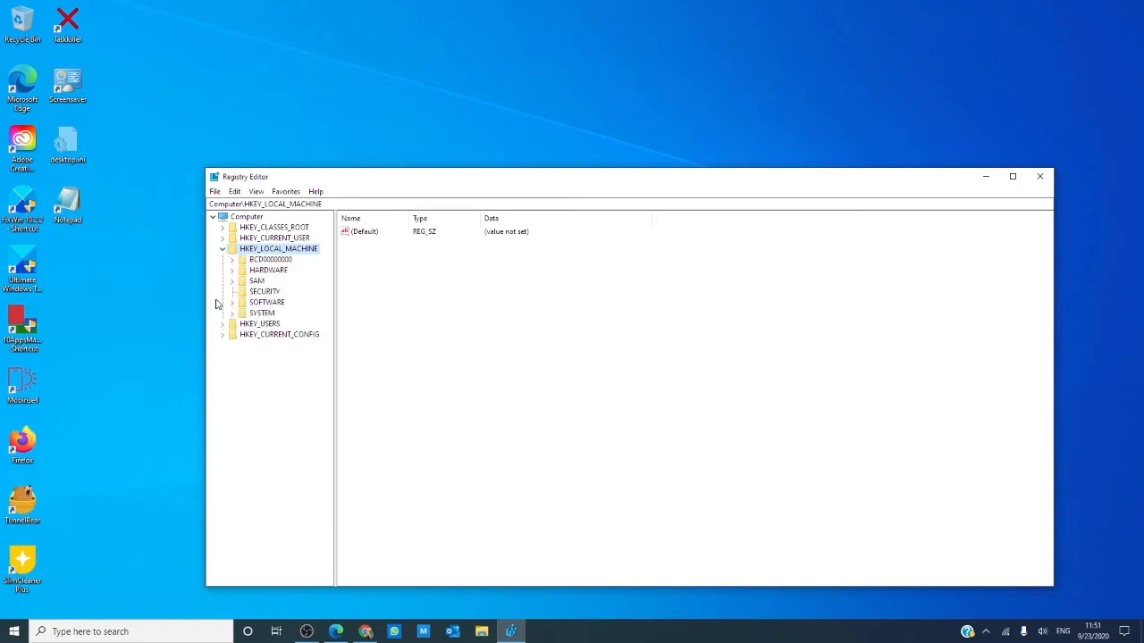
mouse_move(218, 324)
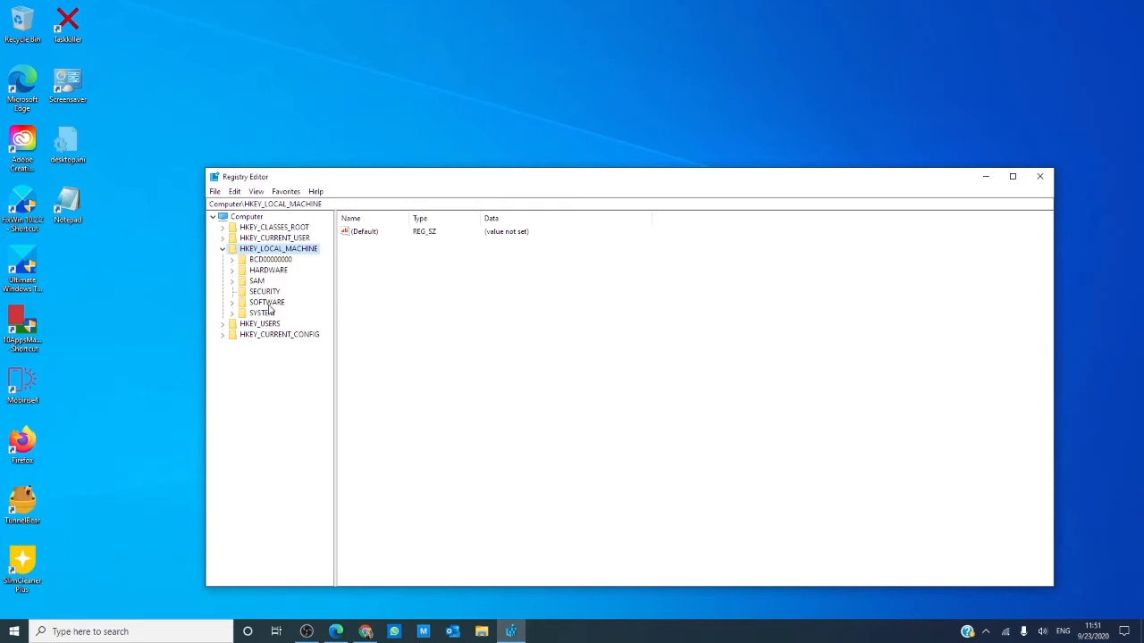
mouse_move(265, 312)
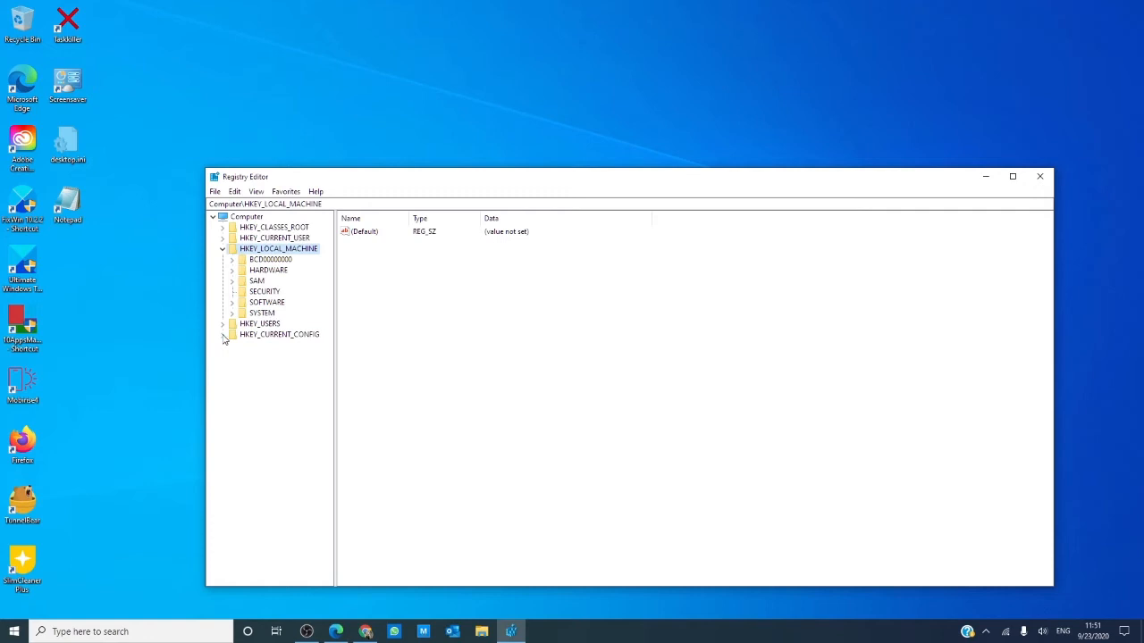
Expand HKEY_CURRENT_CONFIG and HKEY_USERS to show Software, System, .DEFAULT and user SIDs.
click(223, 334)
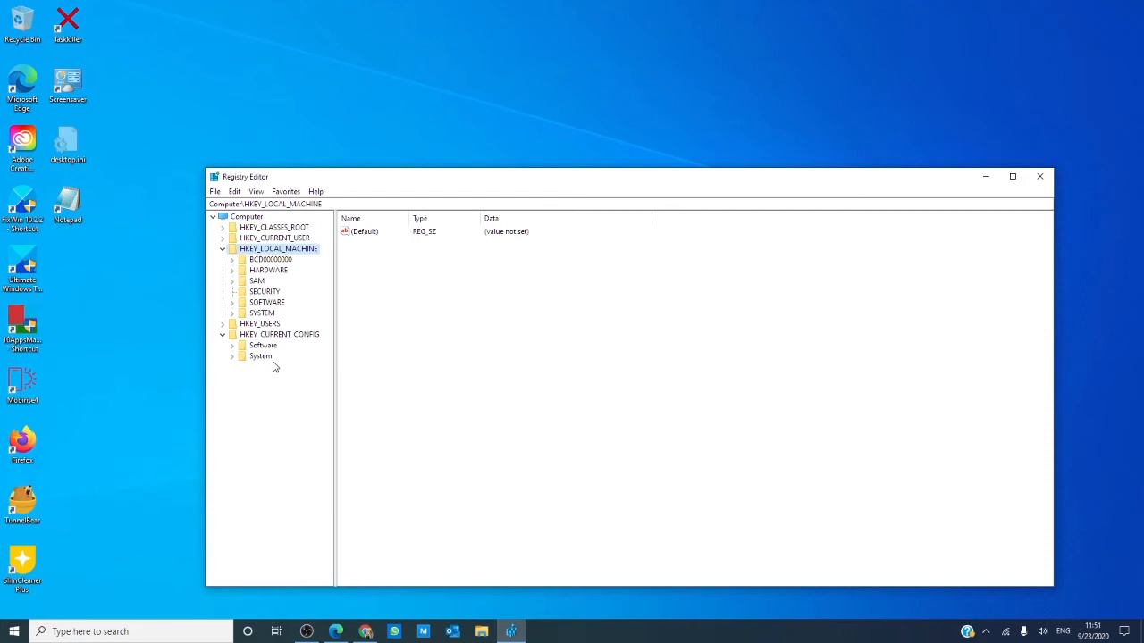
mouse_move(275, 370)
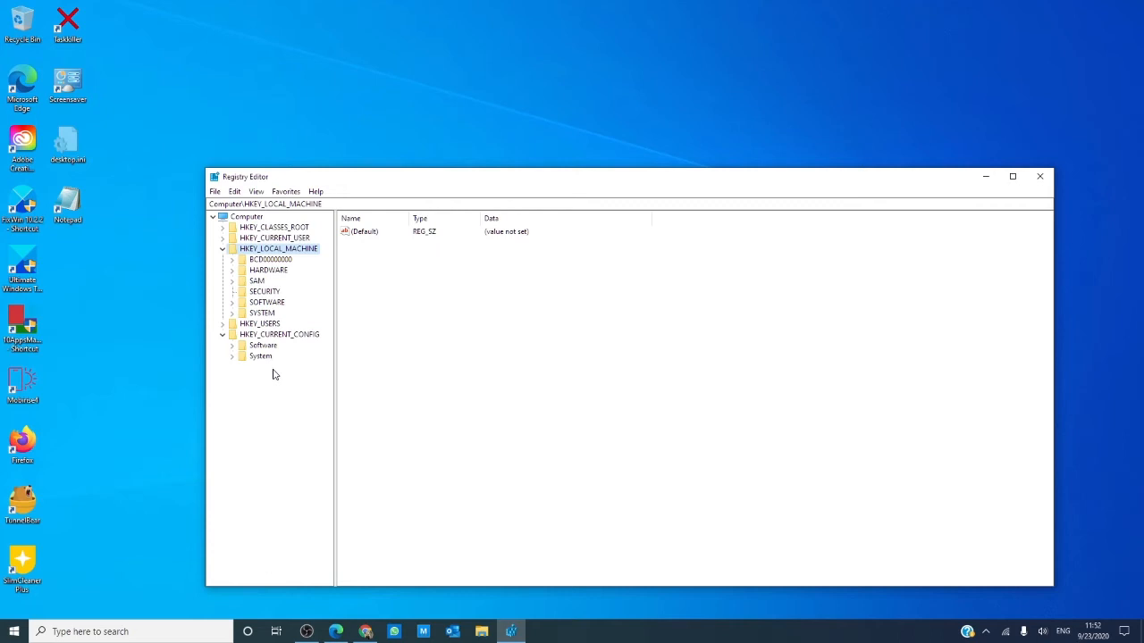
mouse_move(276, 370)
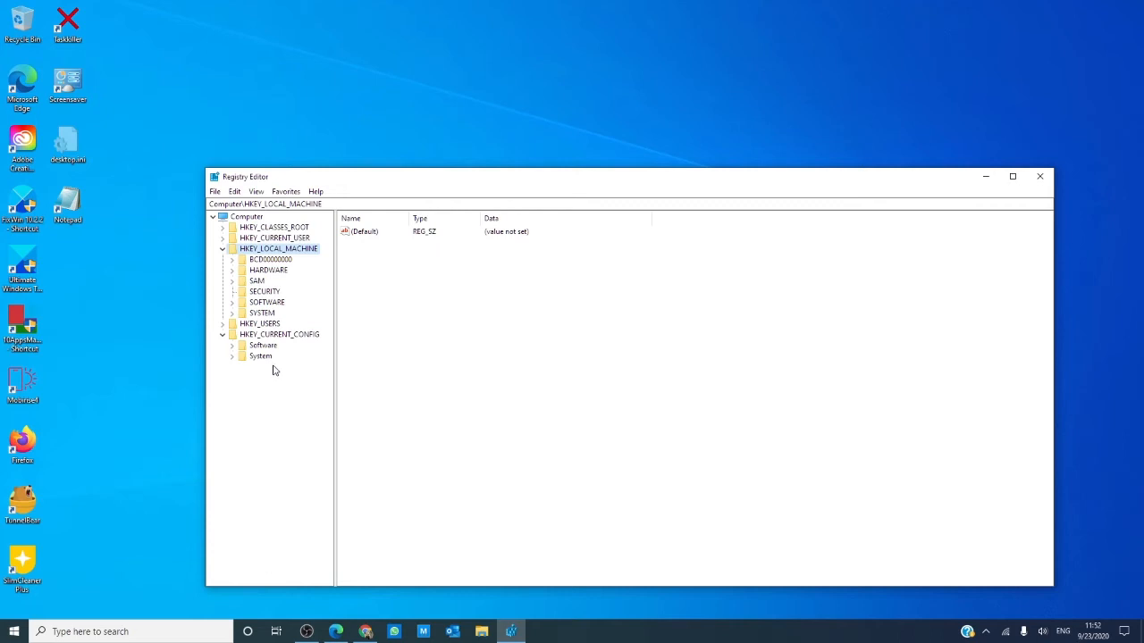
mouse_move(268, 334)
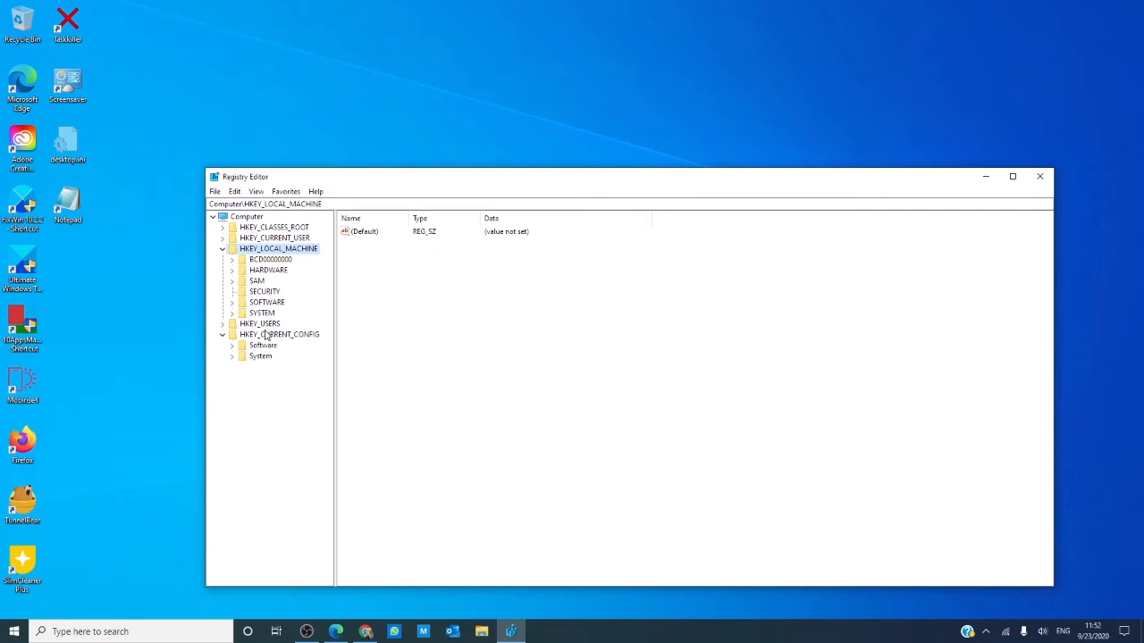
click(221, 322)
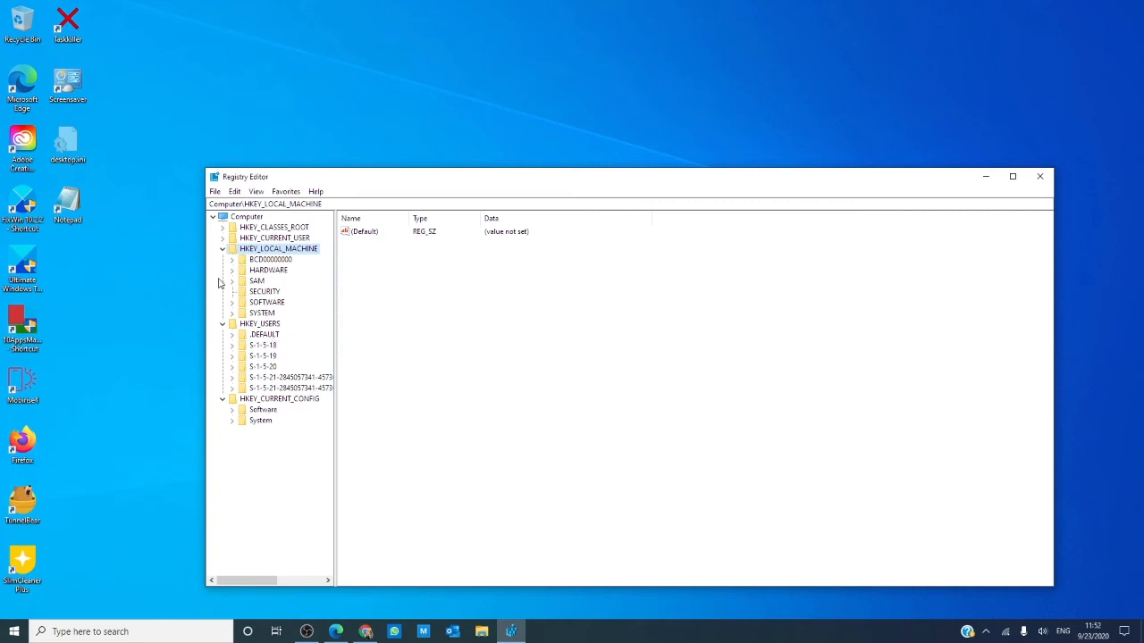
mouse_move(308, 258)
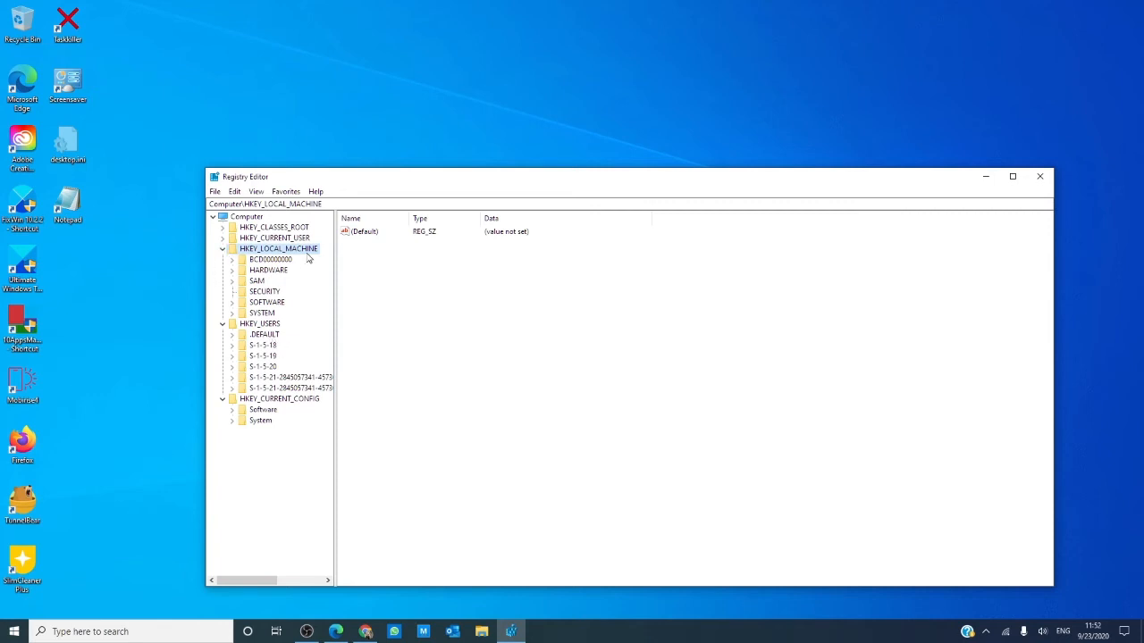
mouse_move(225, 297)
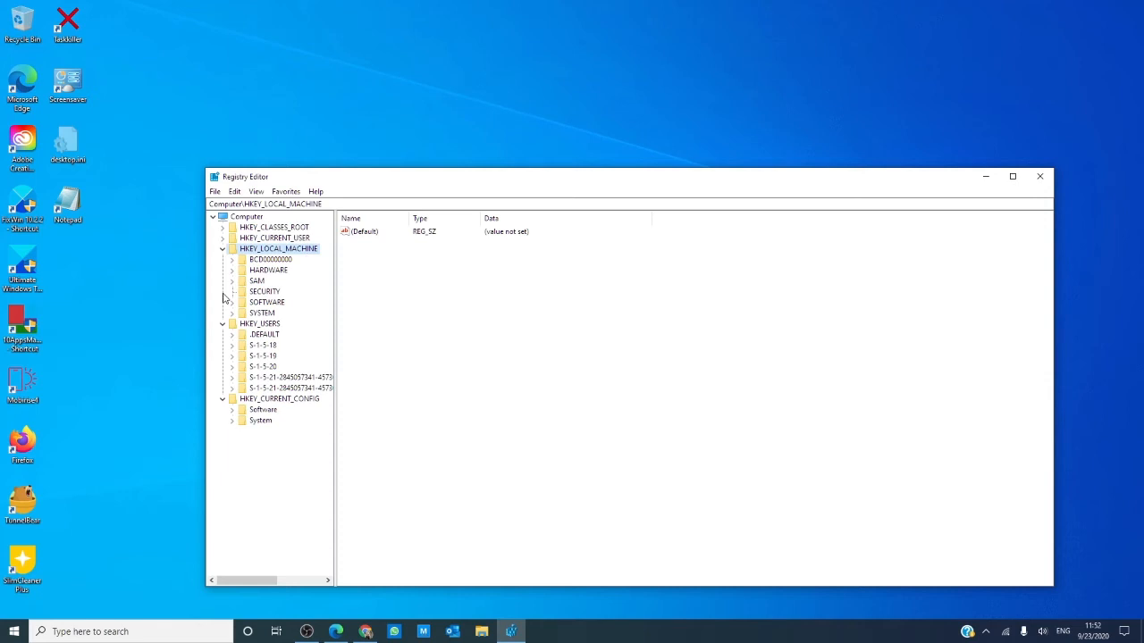
Show the hivelist key under SYSTEM\CurrentControlSet\Control with its hive file paths.
click(233, 313)
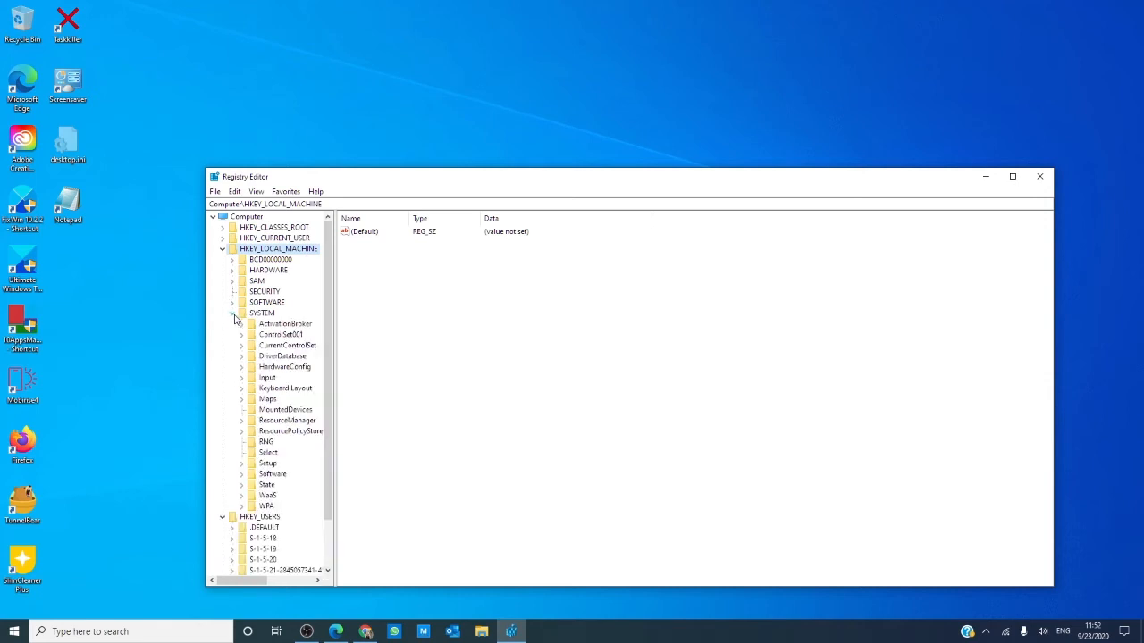
click(242, 345)
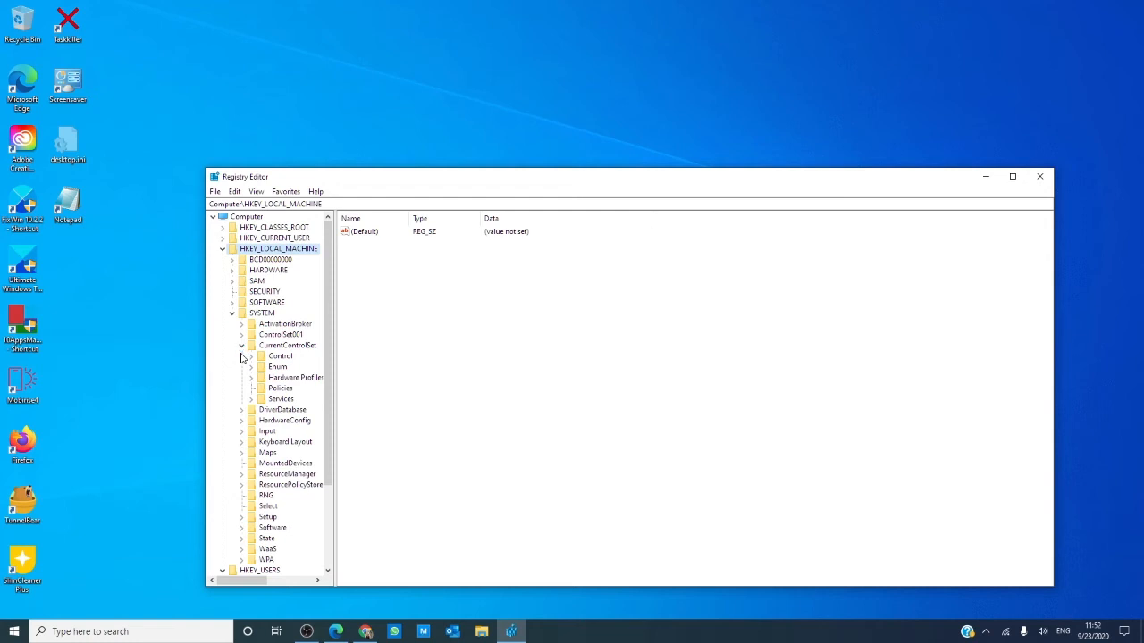
mouse_move(247, 361)
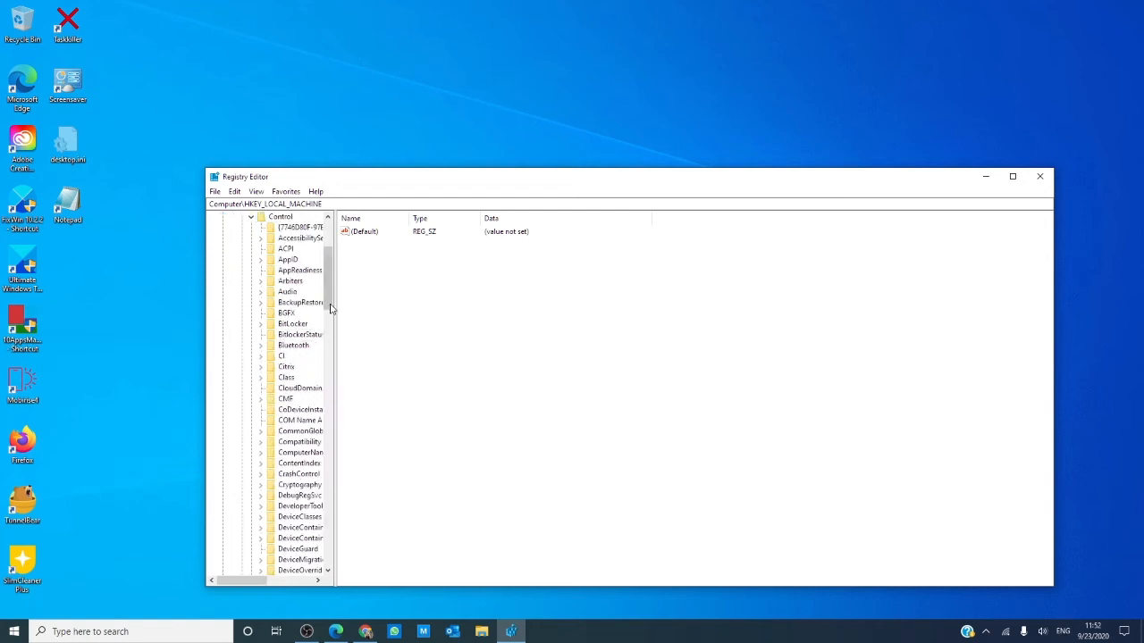
scroll(down, 3)
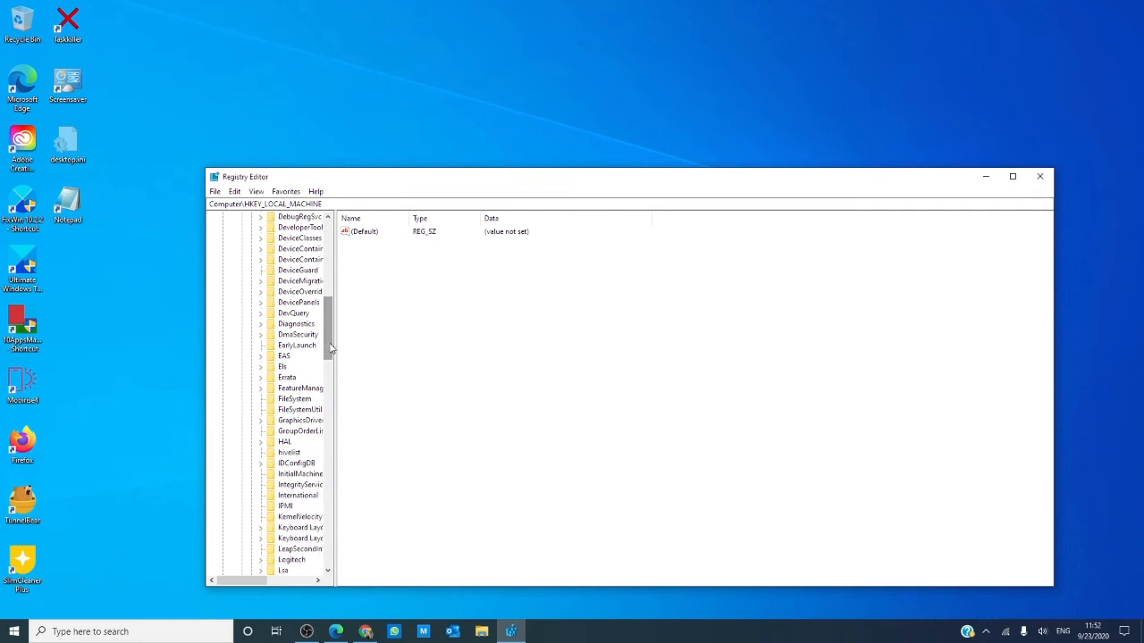
click(289, 398)
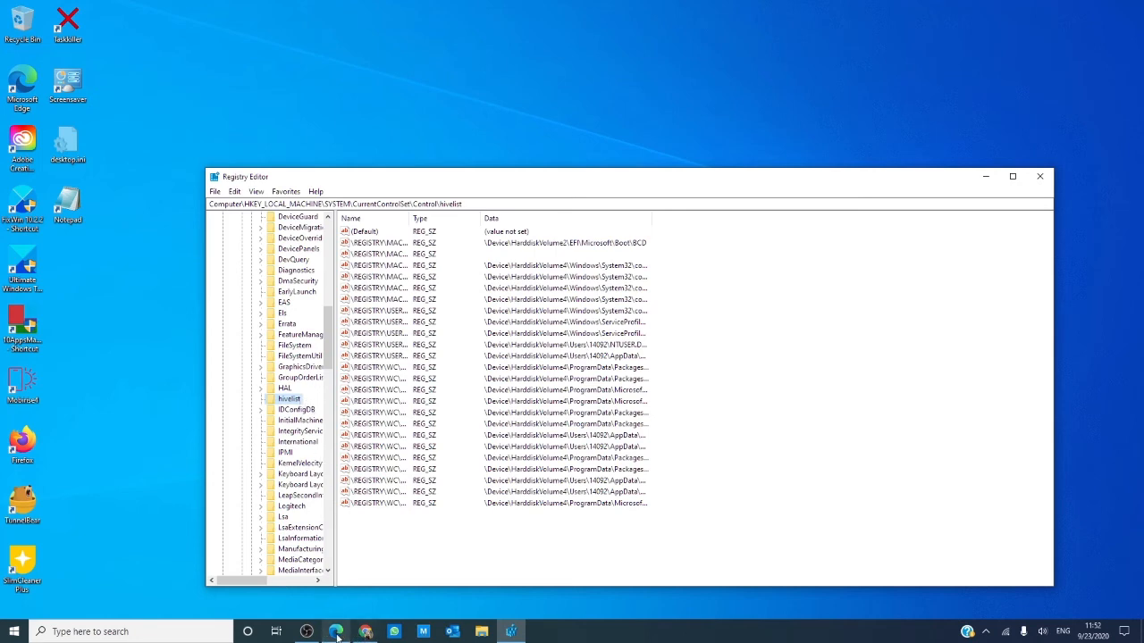
Switch to the TheWindowsClub registry-file-locations article in the browser.
click(336, 632)
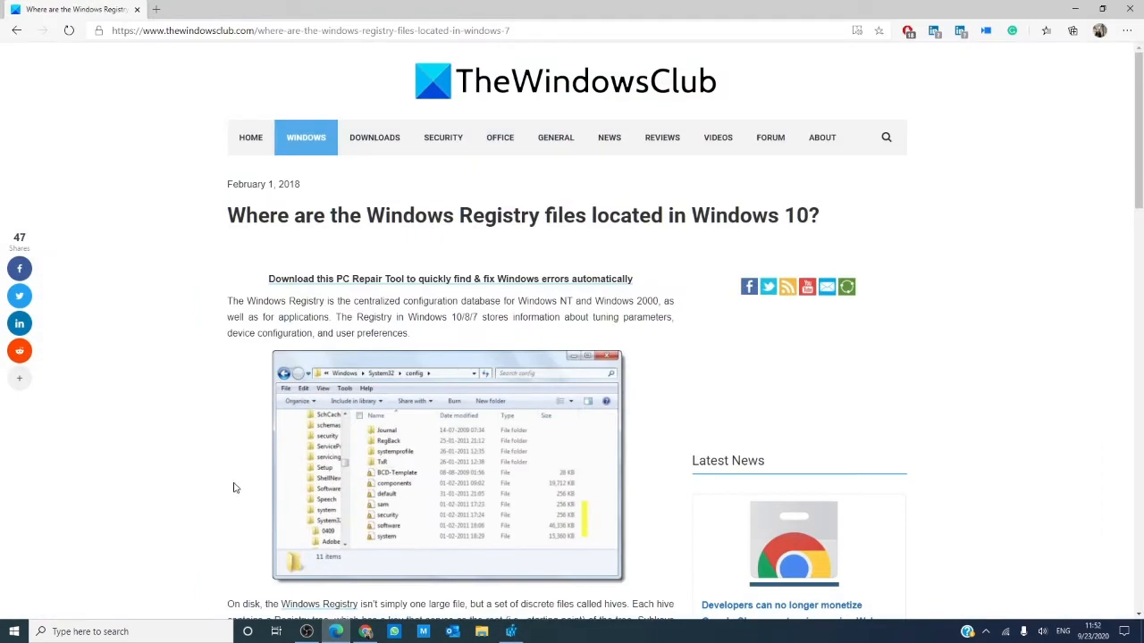